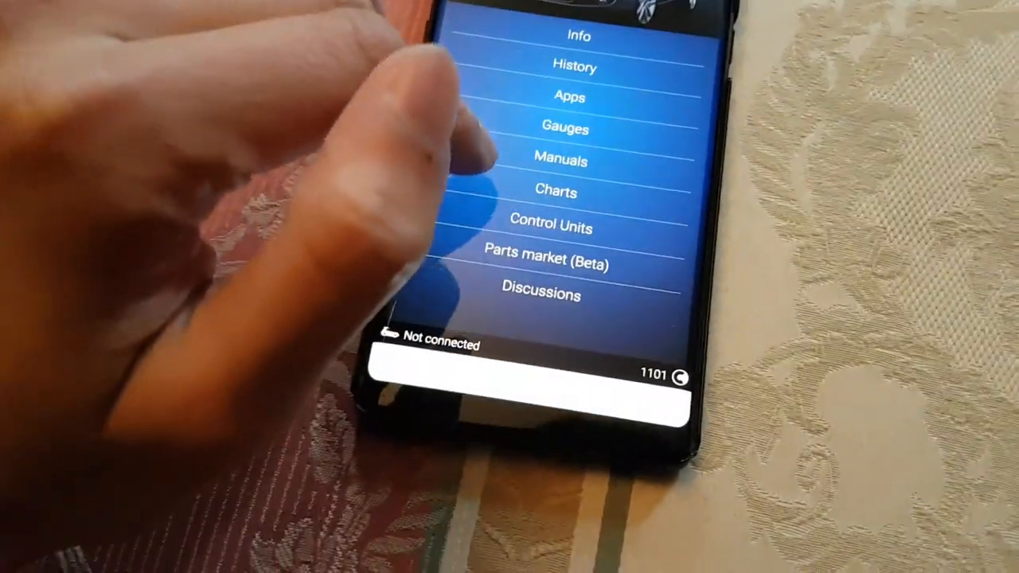
# Step: Open Control Units to reach Engine Control Module 1 live data for speed, load and boost pressure
pyautogui.click(550, 229)
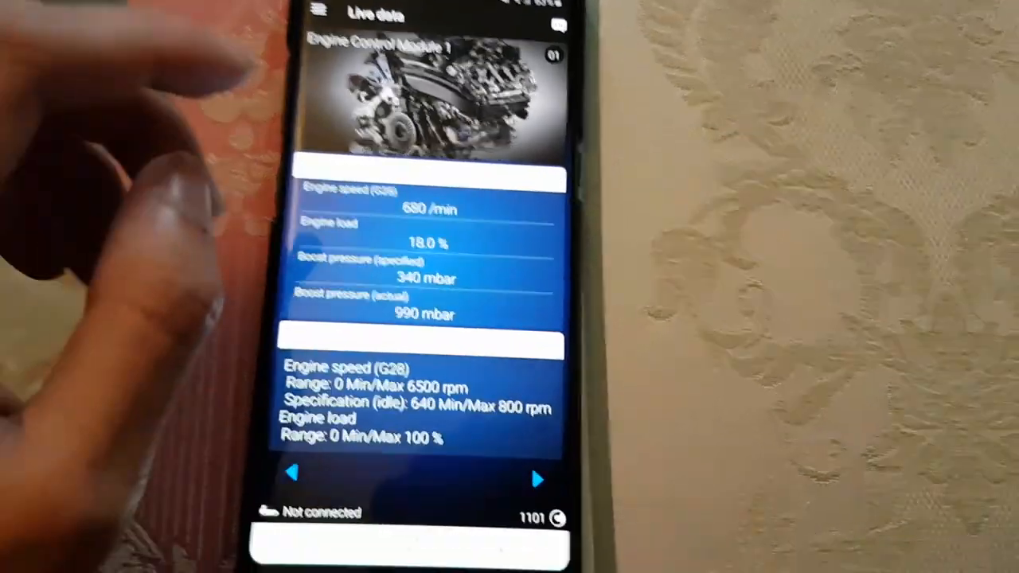
# Step: Leave the engine live data and show the saved boost pressure and engine charts
pyautogui.click(320, 10)
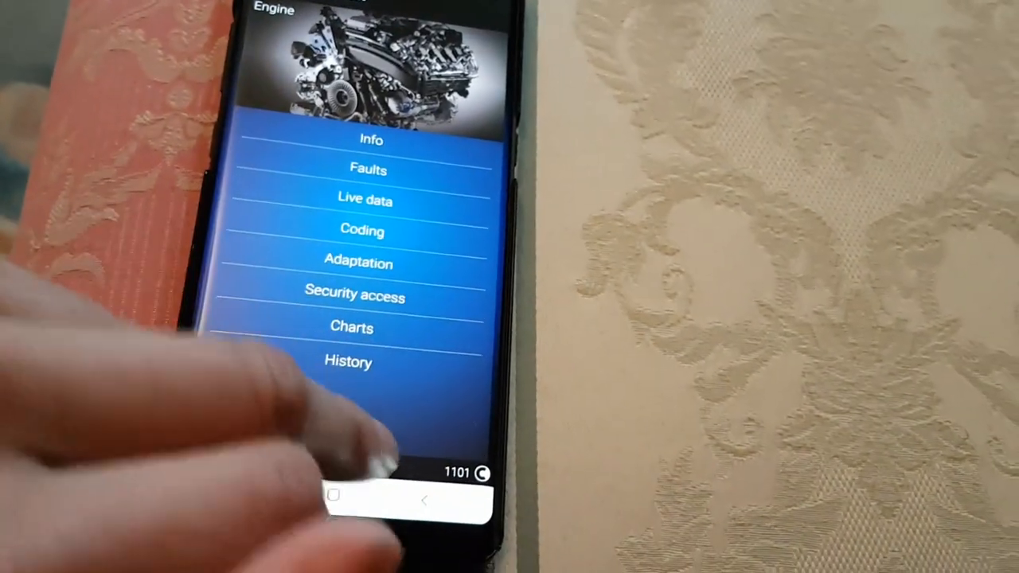
pyautogui.click(352, 328)
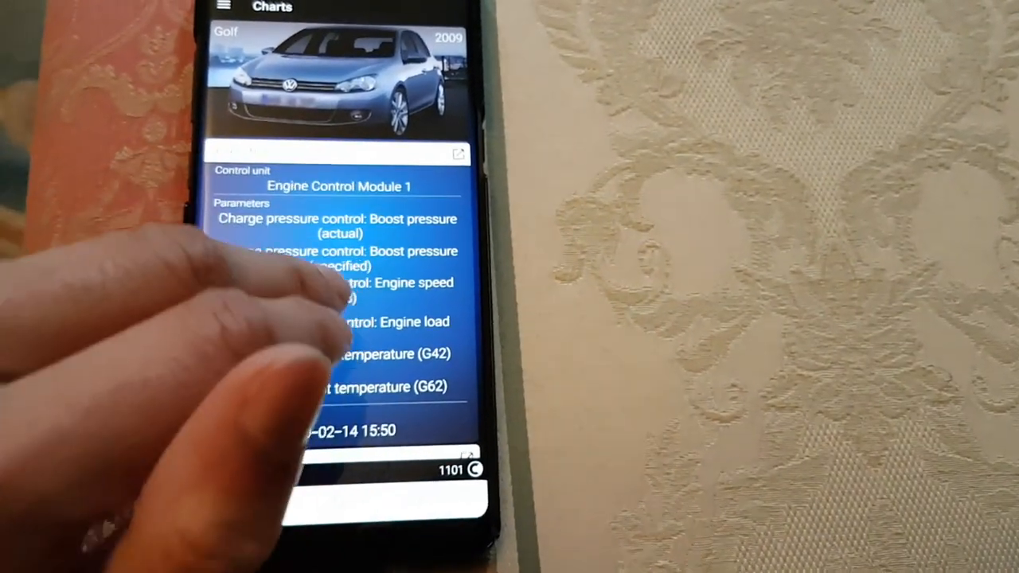
pyautogui.scroll(-3)
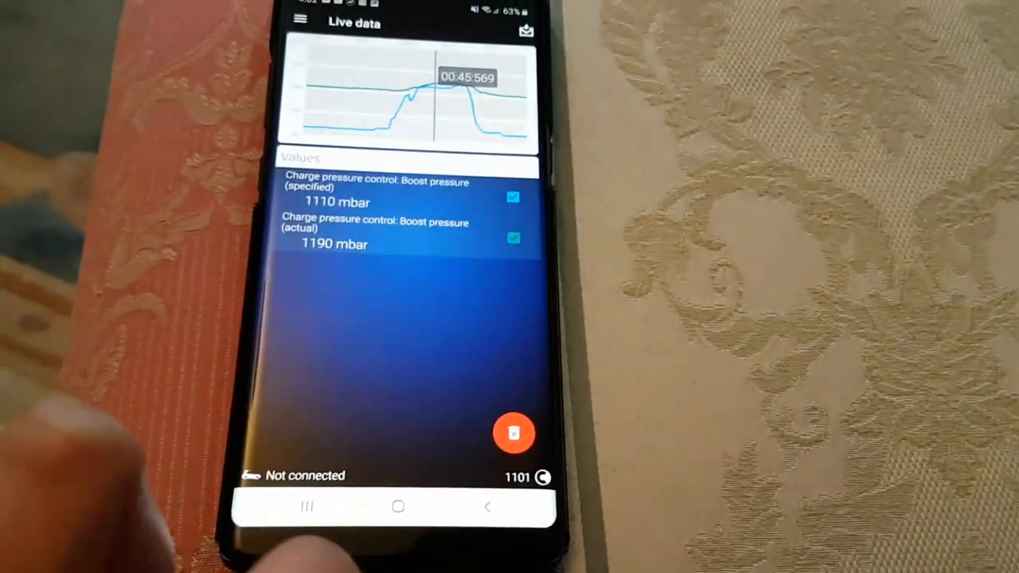
# Step: Show the main side menu with Garage, Lookup, Settings and Help
pyautogui.click(301, 19)
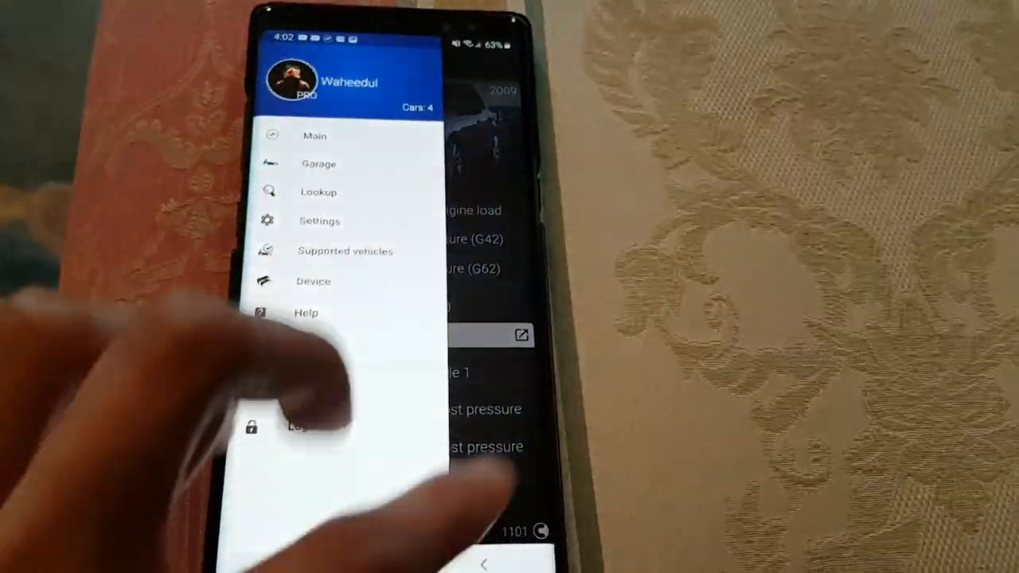